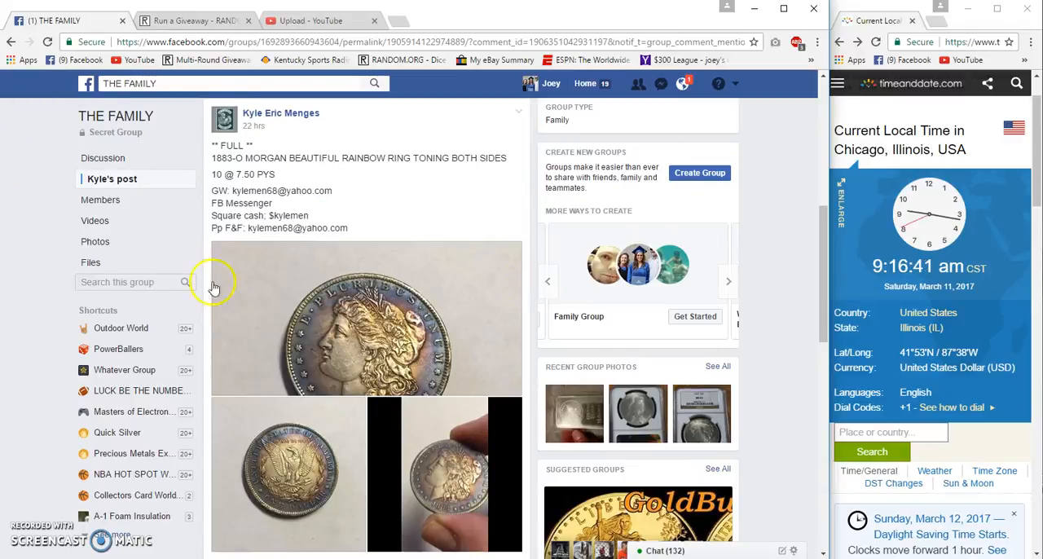
mouse_move(415, 277)
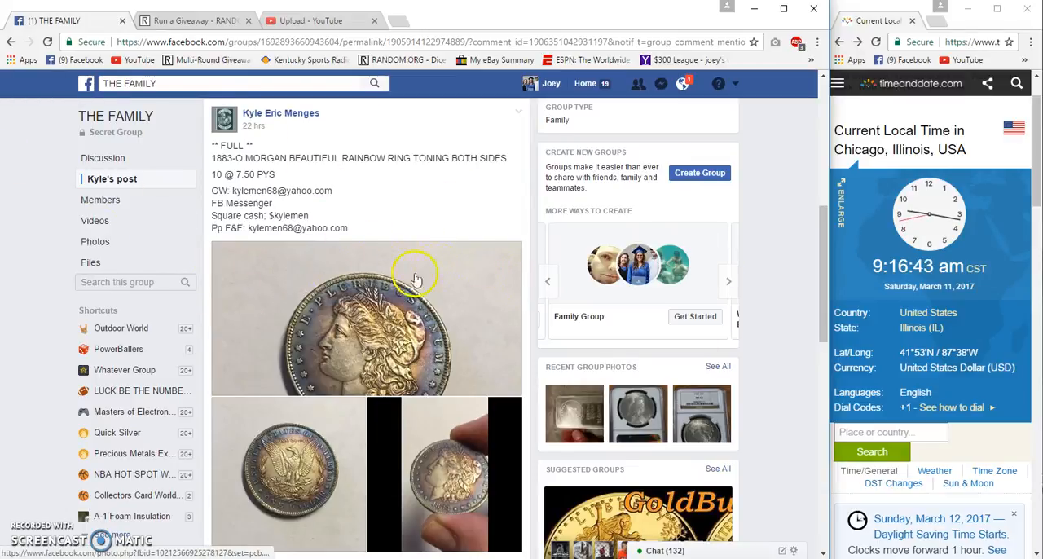
Expand the host's entry-list comment to all ten numbered names and reach the comment box
scroll("down", 3)
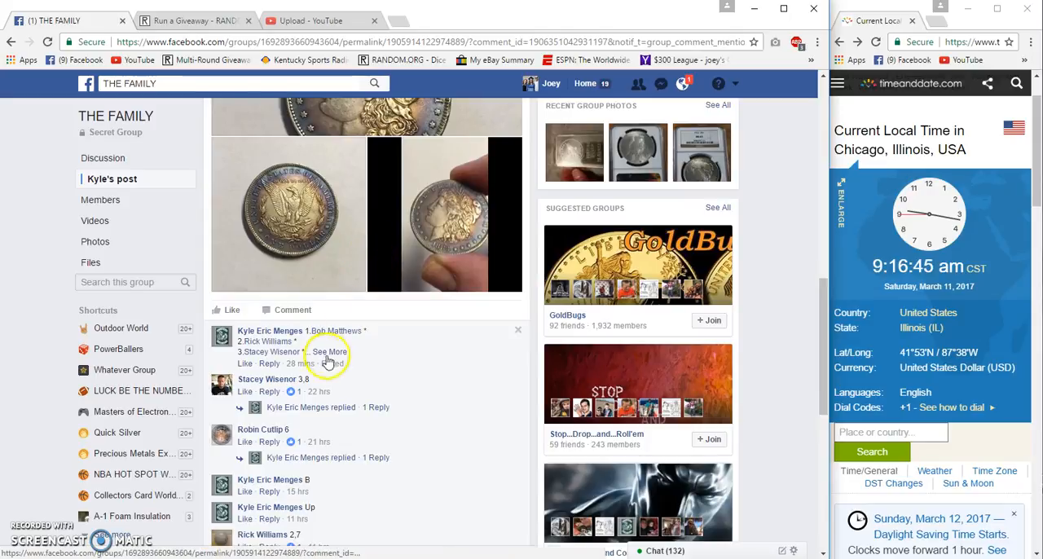
left_click(329, 352)
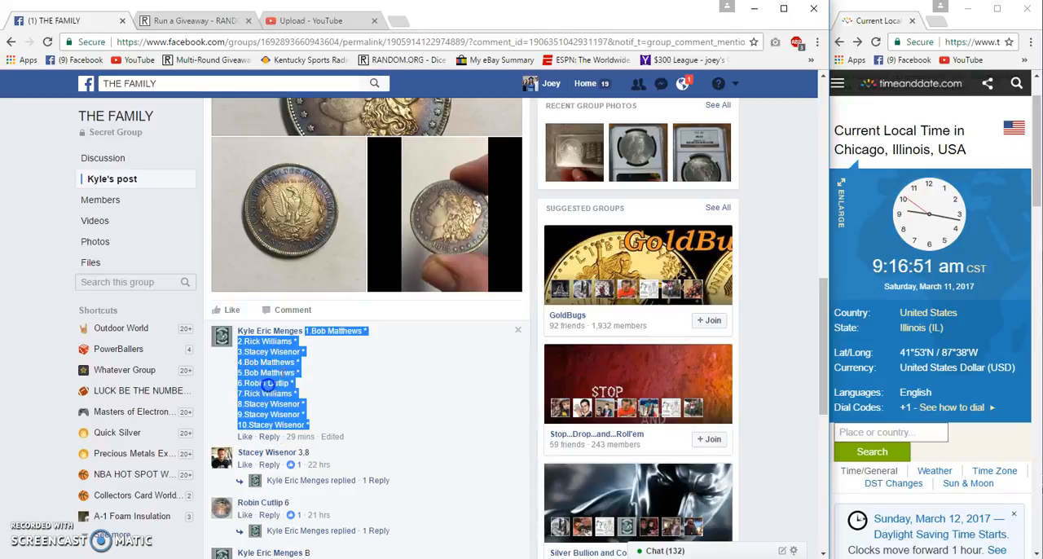
scroll("down", 3)
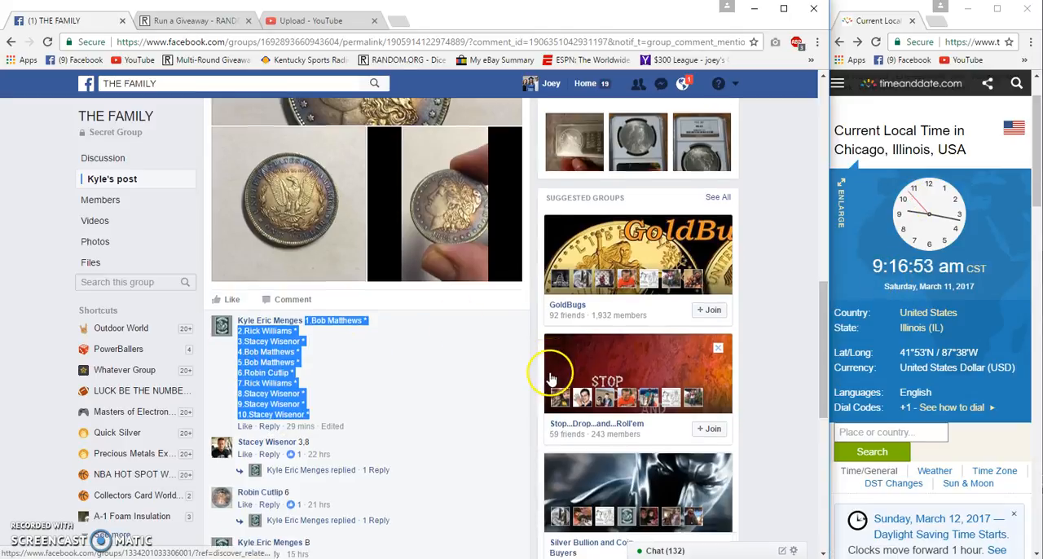
scroll("down", 3)
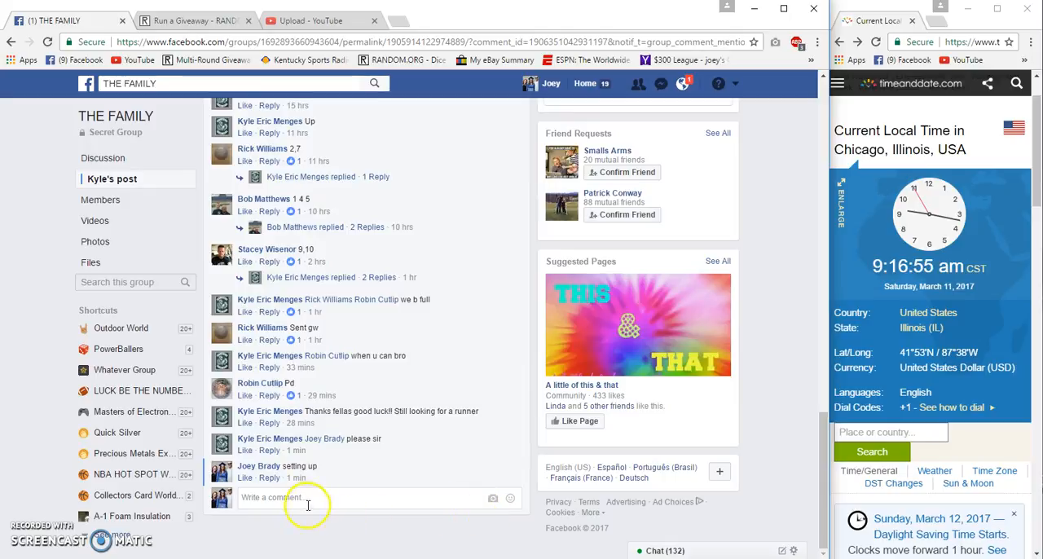
Post a 'Live' comment on the group thread and switch to the RANDOM.ORG giveaway
type("Live")
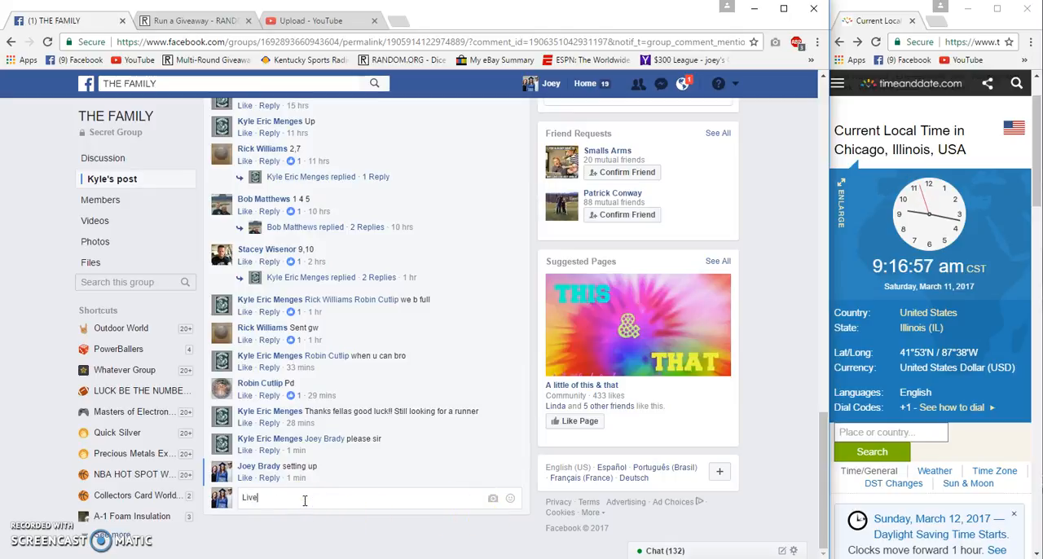
key("Return")
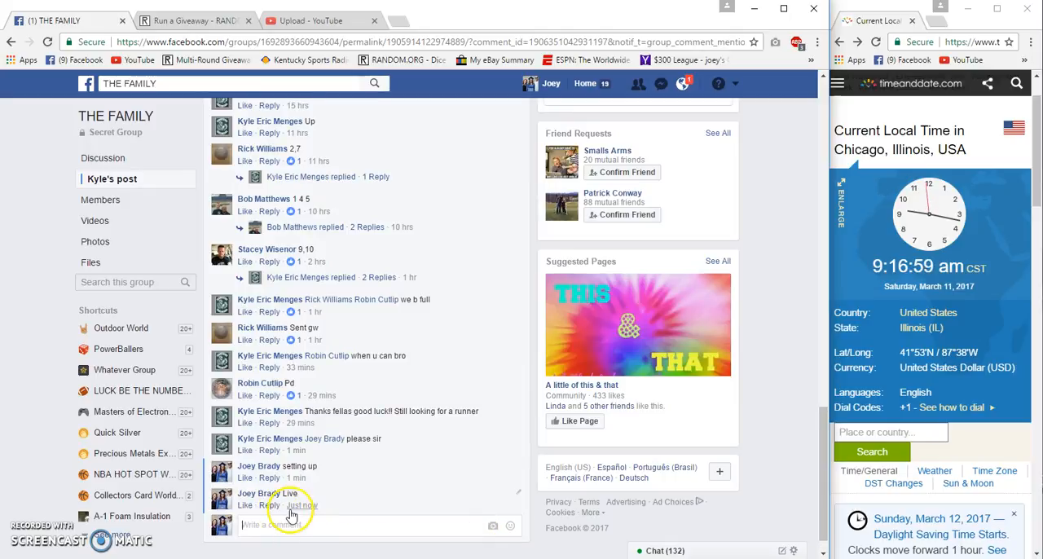
mouse_move(301, 505)
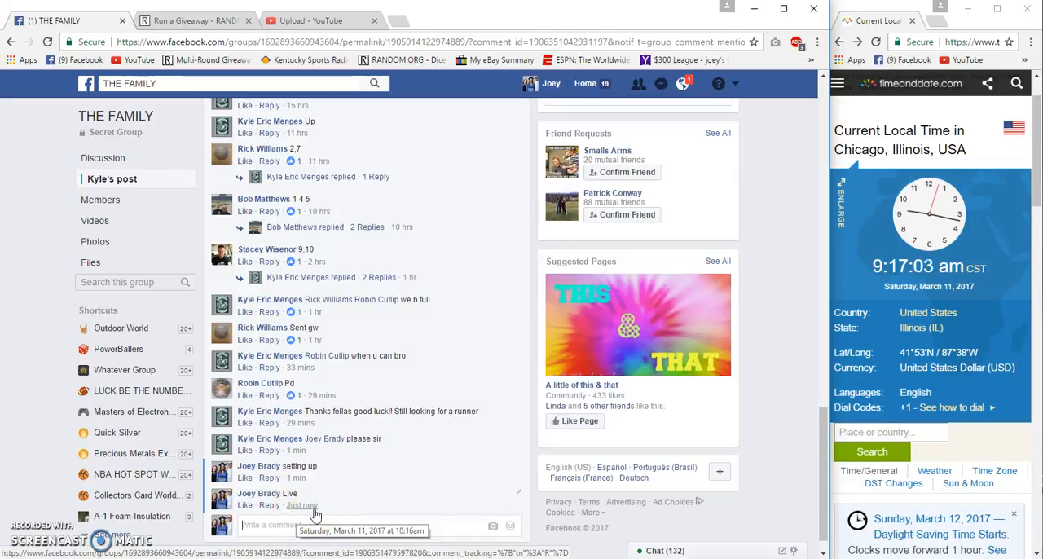
mouse_move(430, 121)
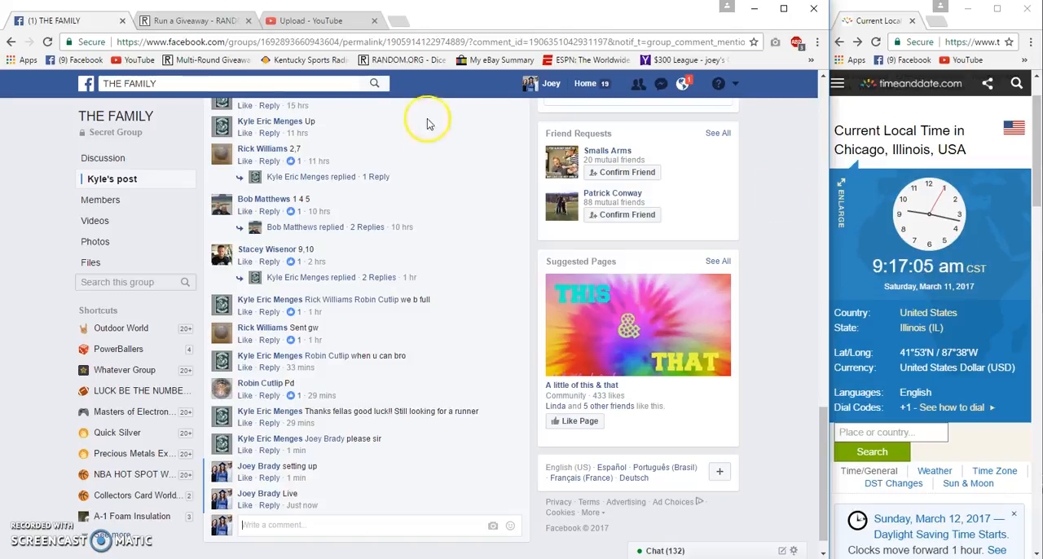
left_click(195, 19)
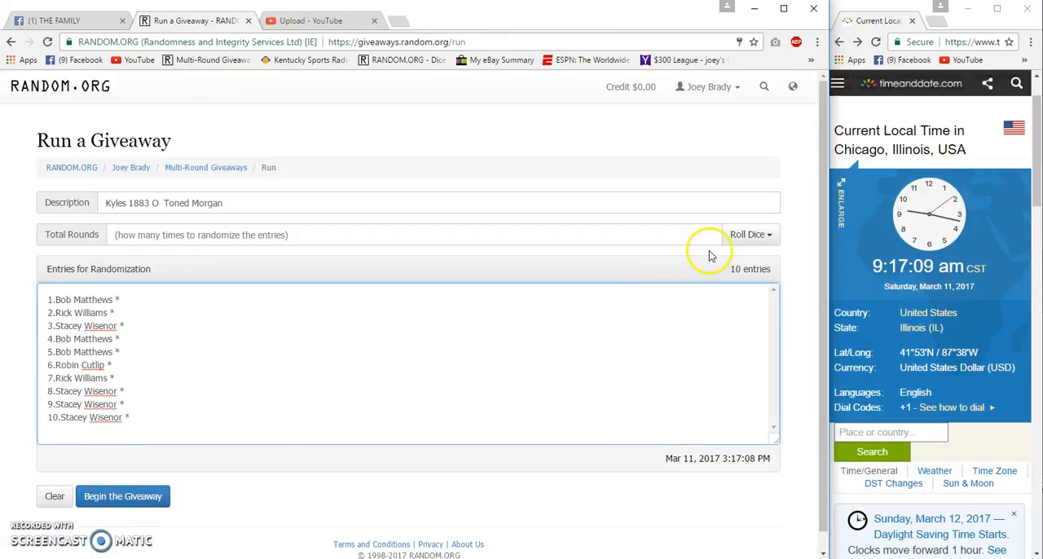
Roll dice to set the giveaway to 9 rounds and begin randomizing the ten entries
left_click(746, 235)
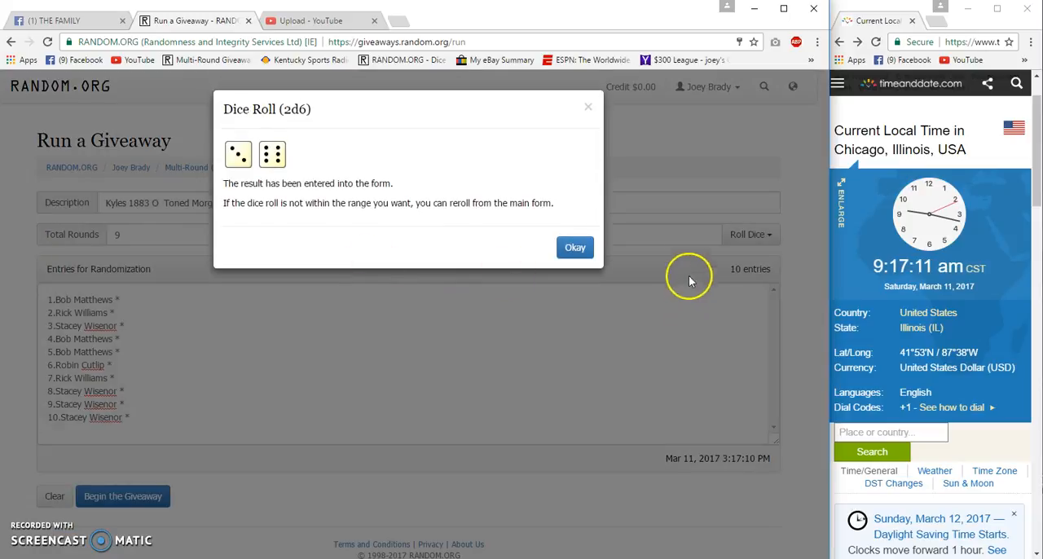
left_click(573, 247)
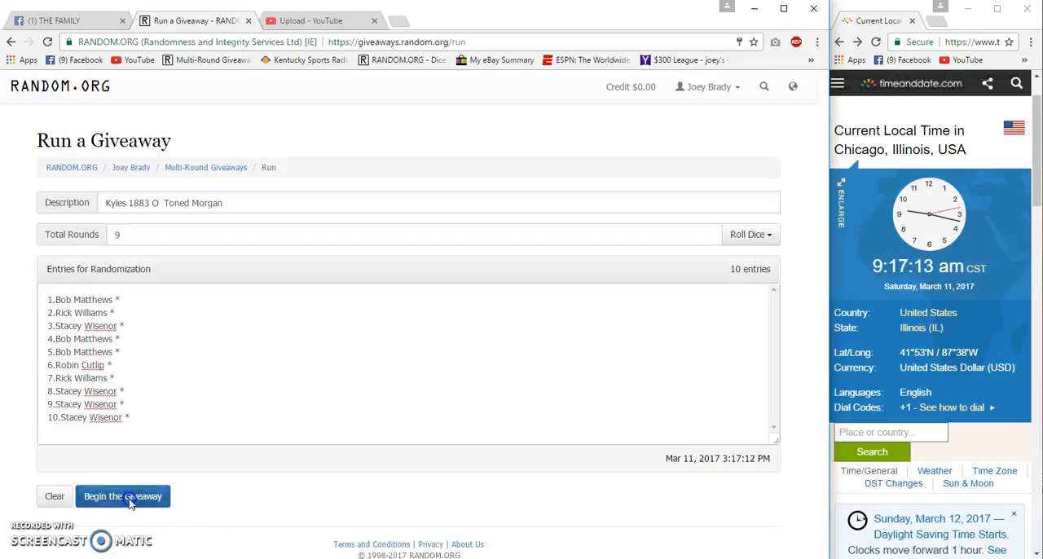
left_click(124, 495)
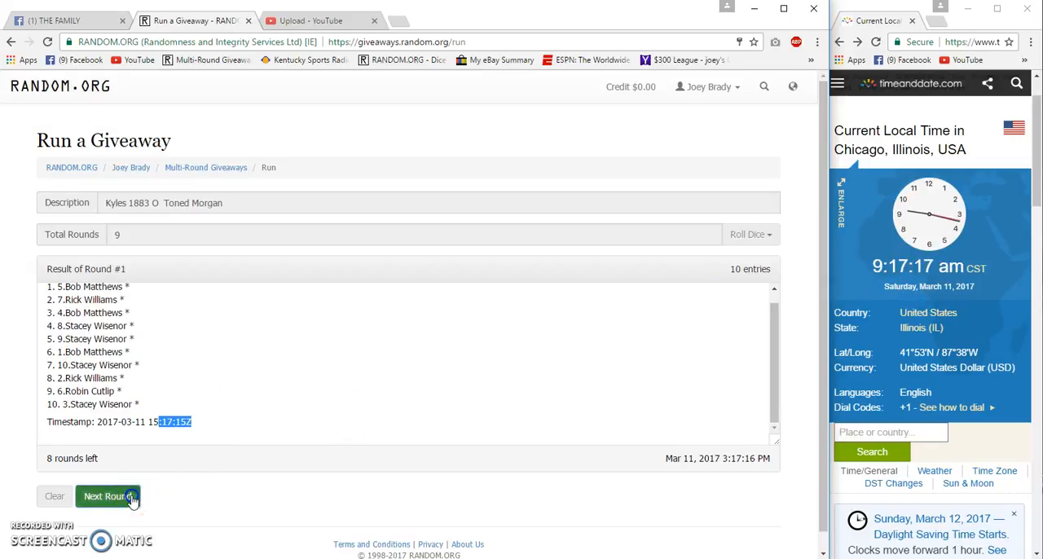
Run the giveaway through round 8, leaving one round, and return to the group post
left_click(107, 495)
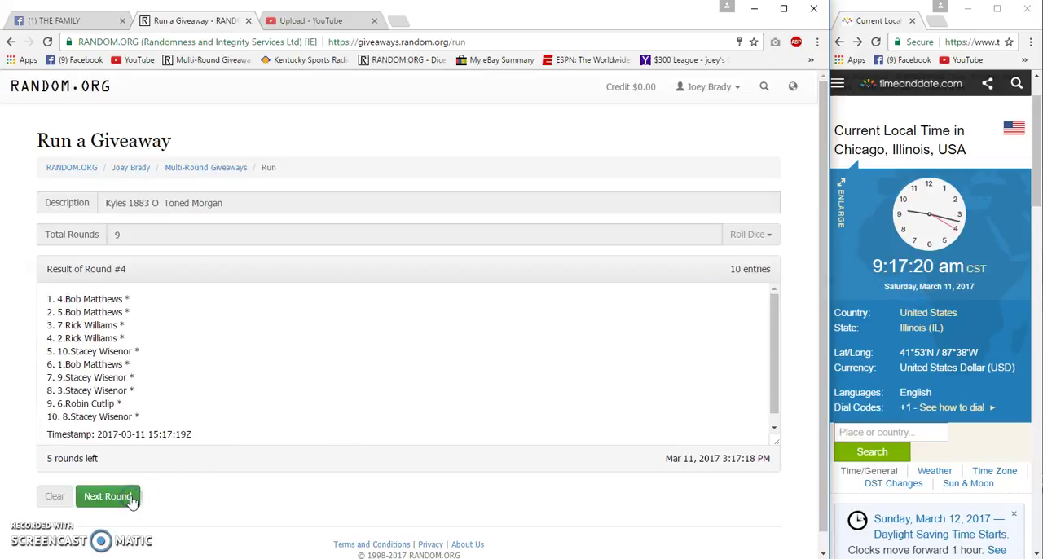
left_click(108, 495)
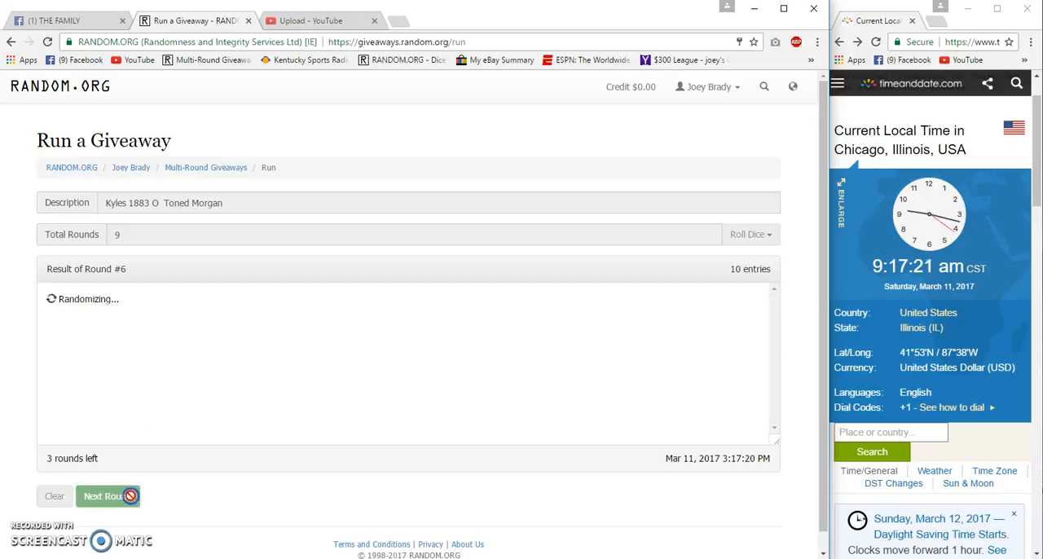
left_click(108, 495)
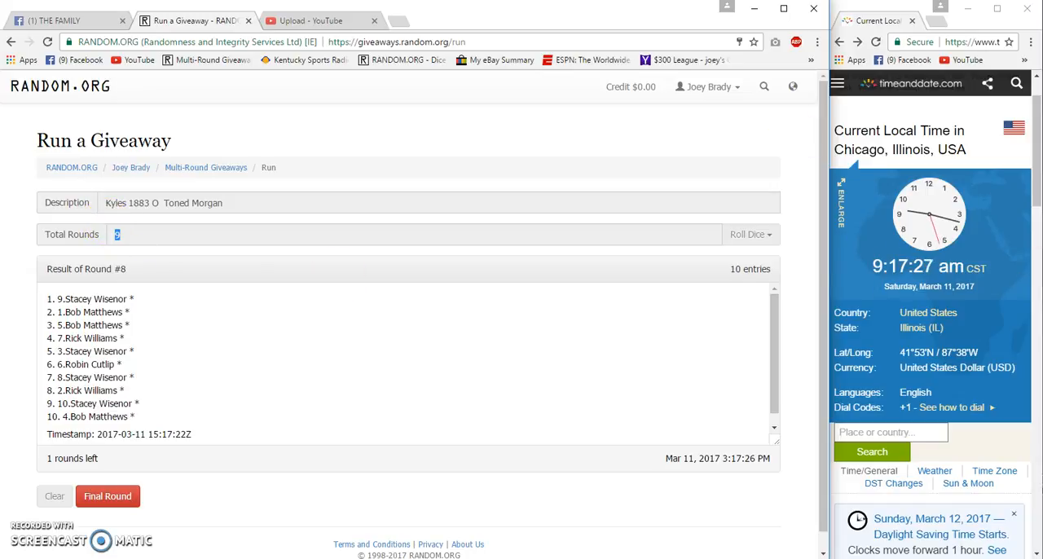
left_click(65, 19)
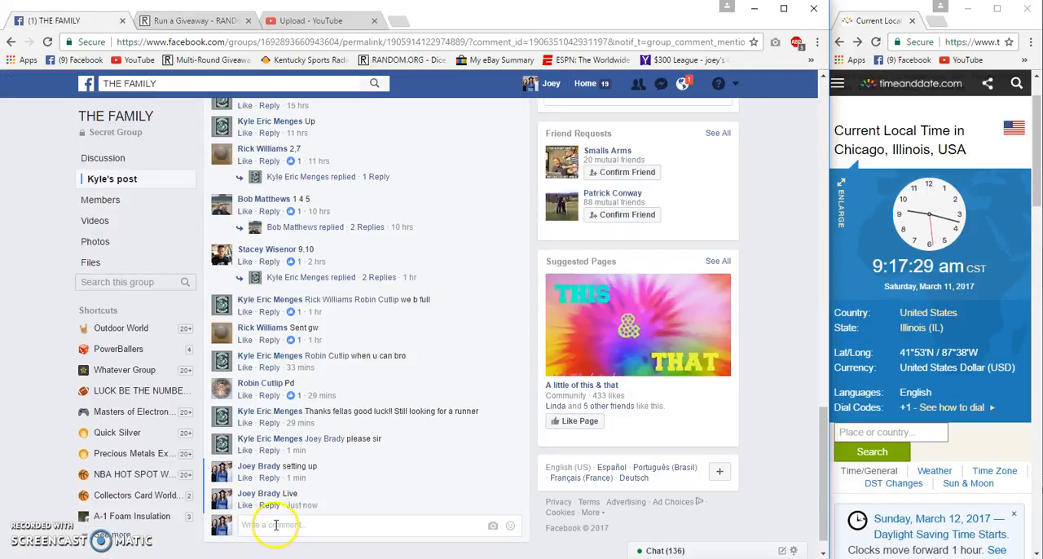
Write a 'Good Luck Final roll' comment below the 'Live' comment
type("Good")
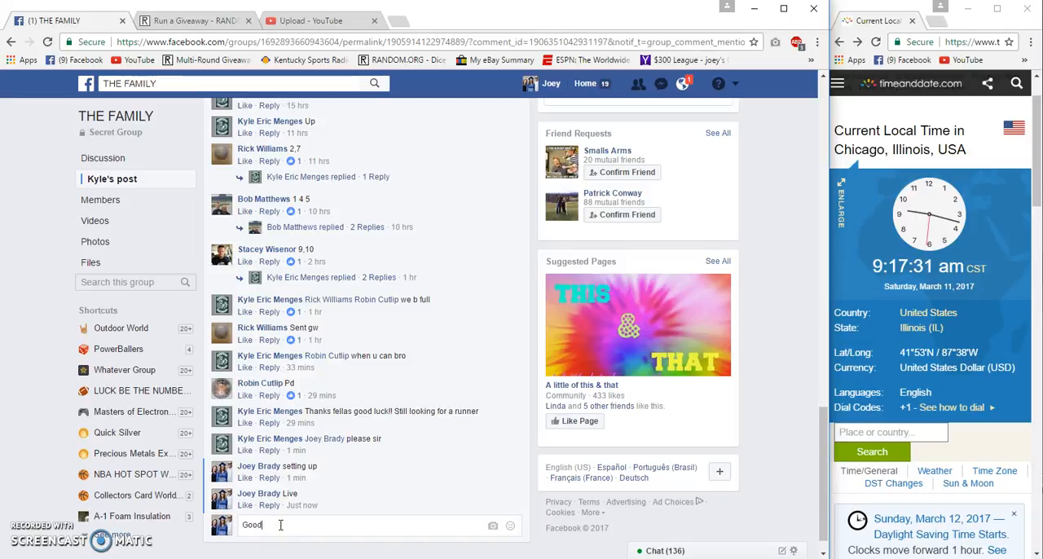
type("Lu")
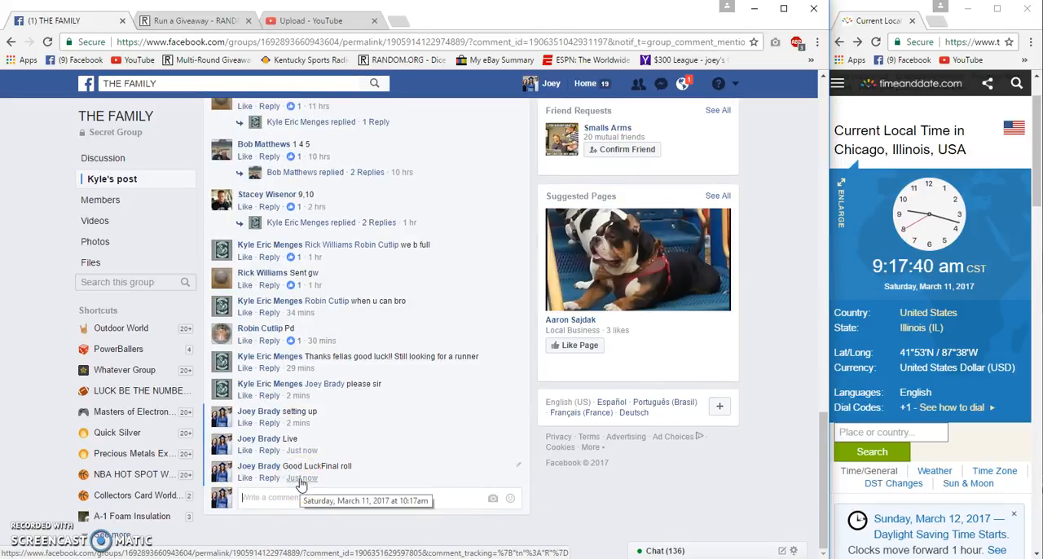
left_click(192, 19)
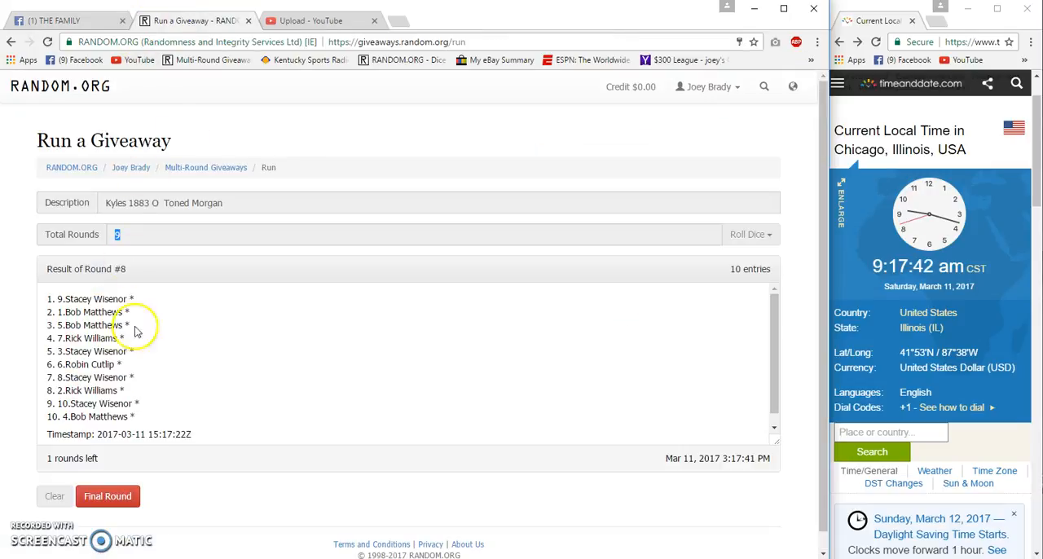
left_click(108, 495)
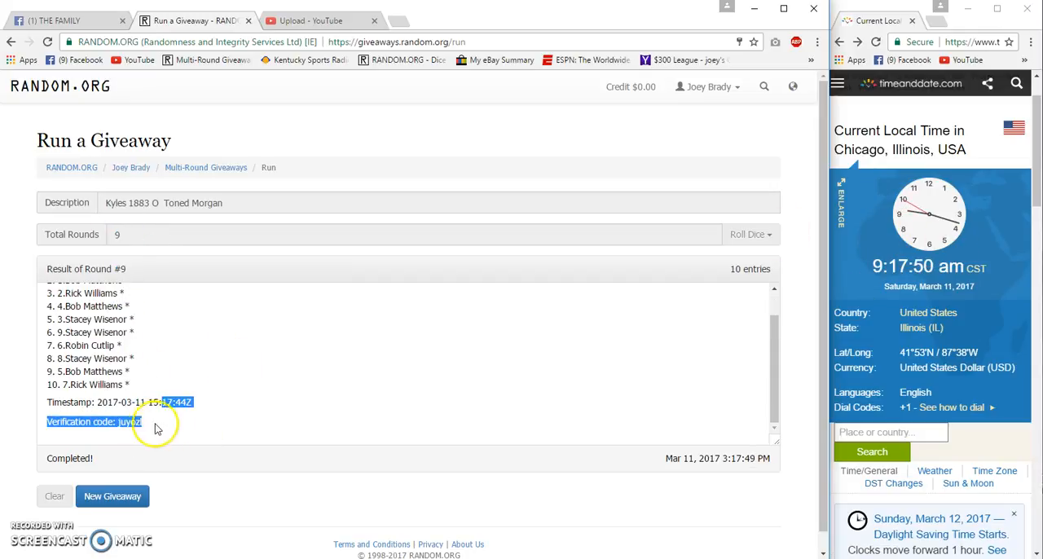
left_click(95, 420)
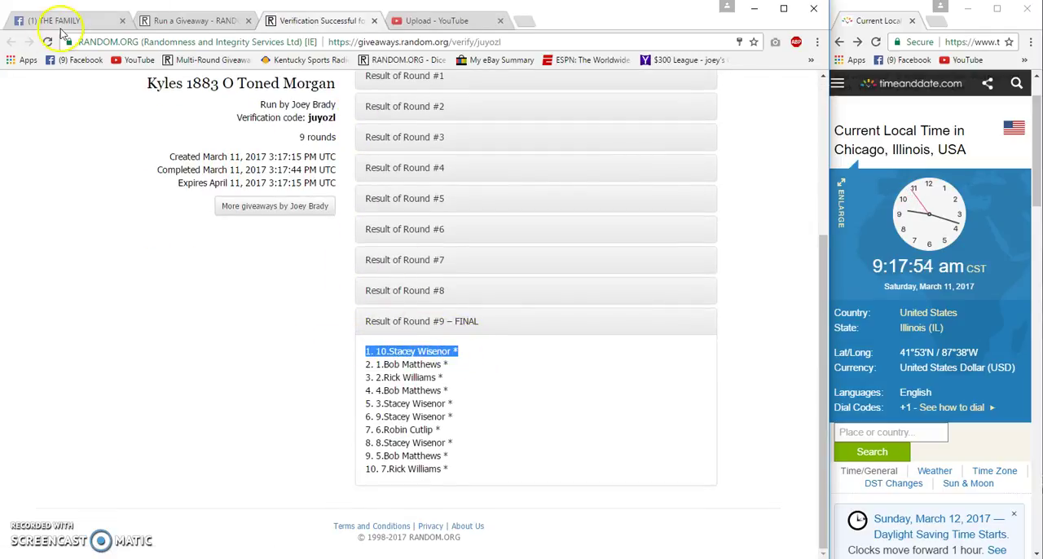
Post a 'Done' comment to end the Facebook thread
left_click(62, 19)
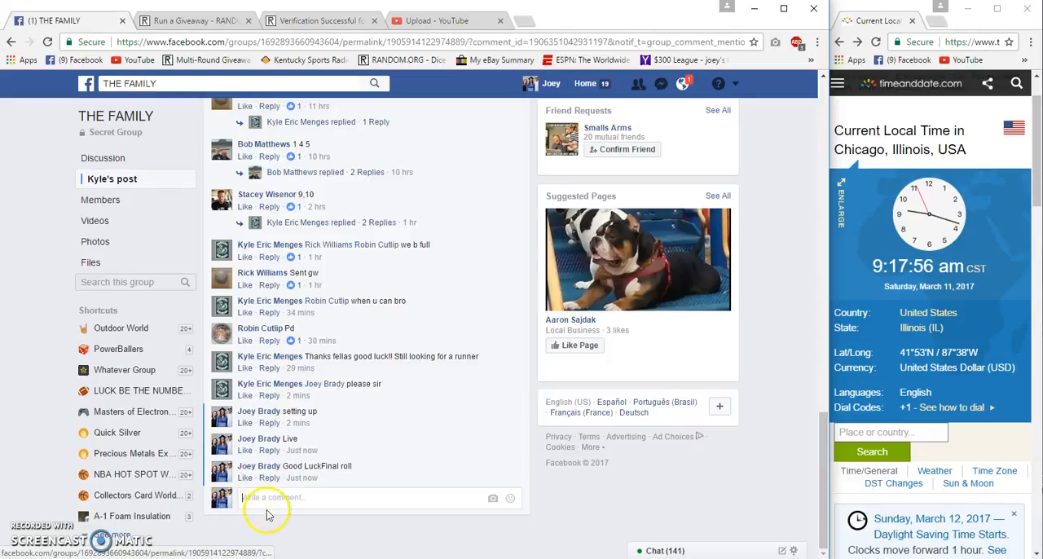
type("Don")
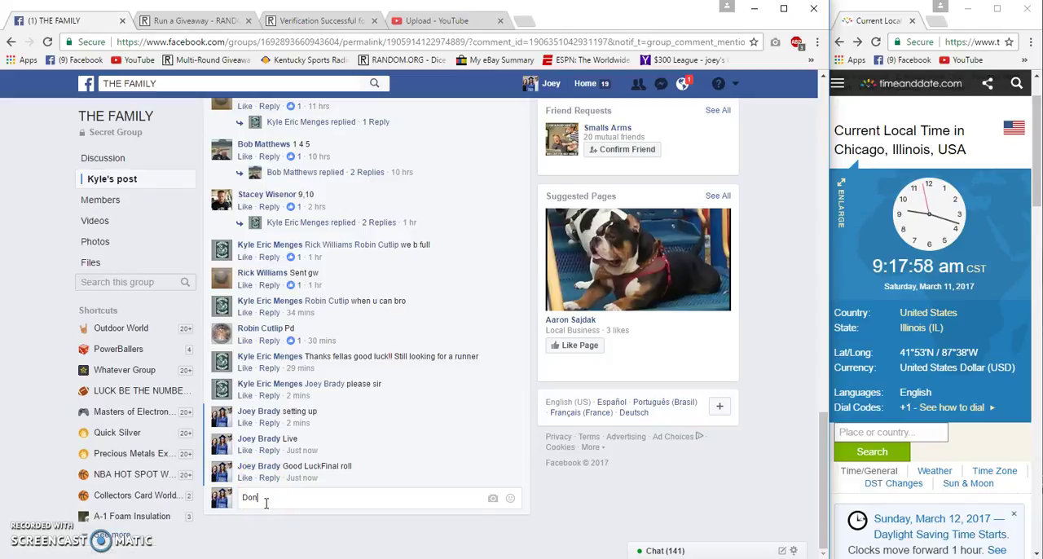
key("Return")
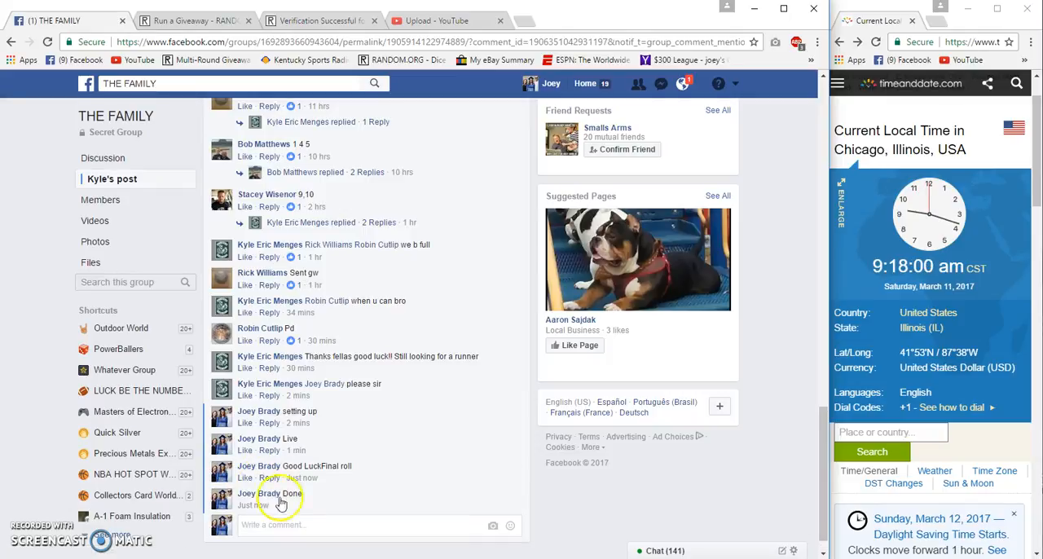